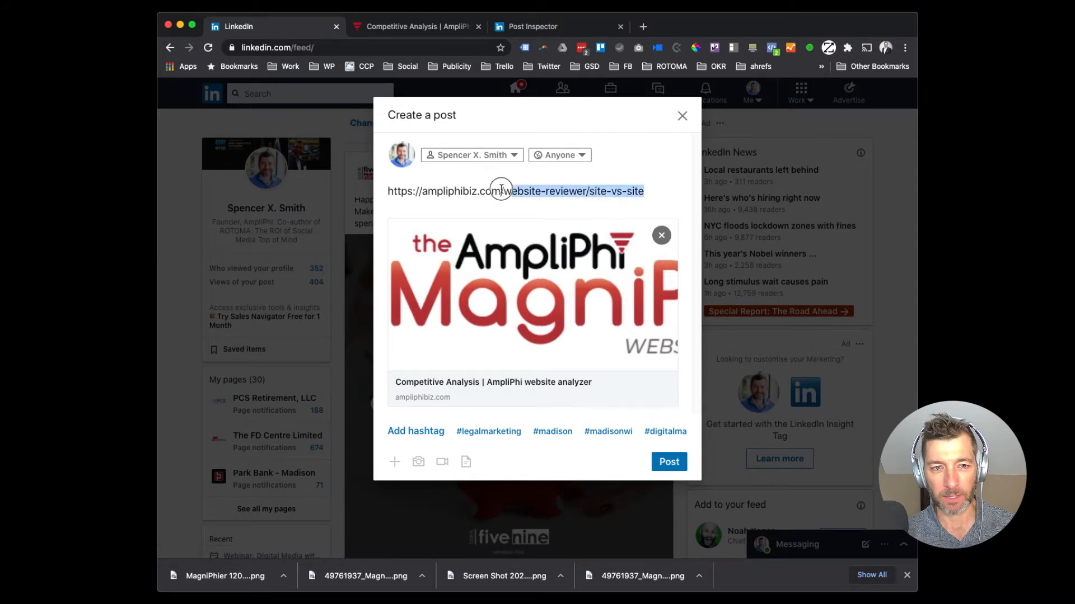
# View the site-vs-site page and composer, then the Post Inspector results for the ?update5 URL
pyautogui.click(415, 26)
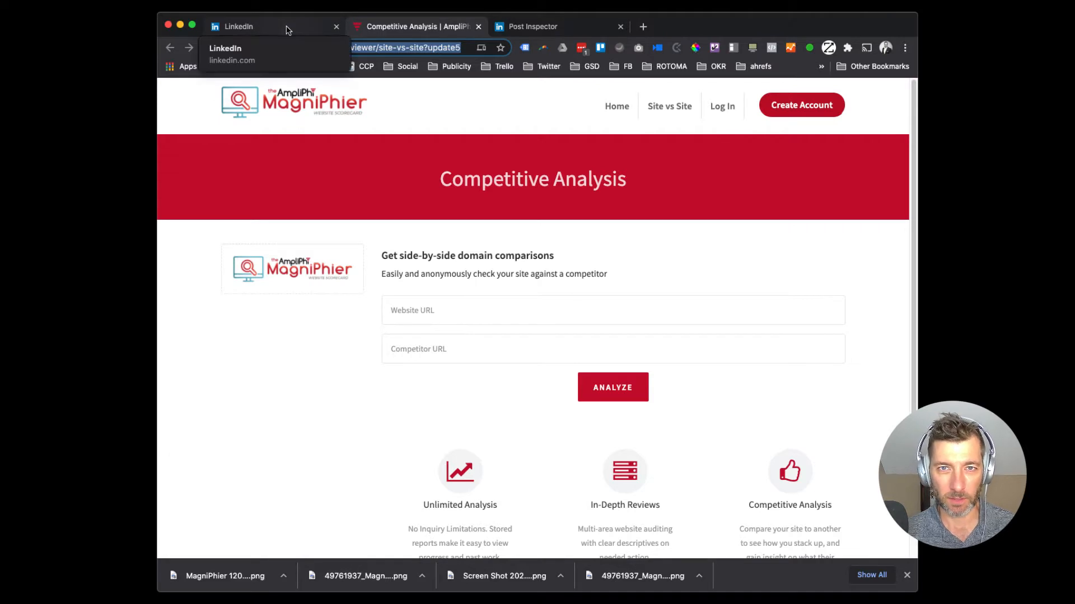
pyautogui.click(239, 26)
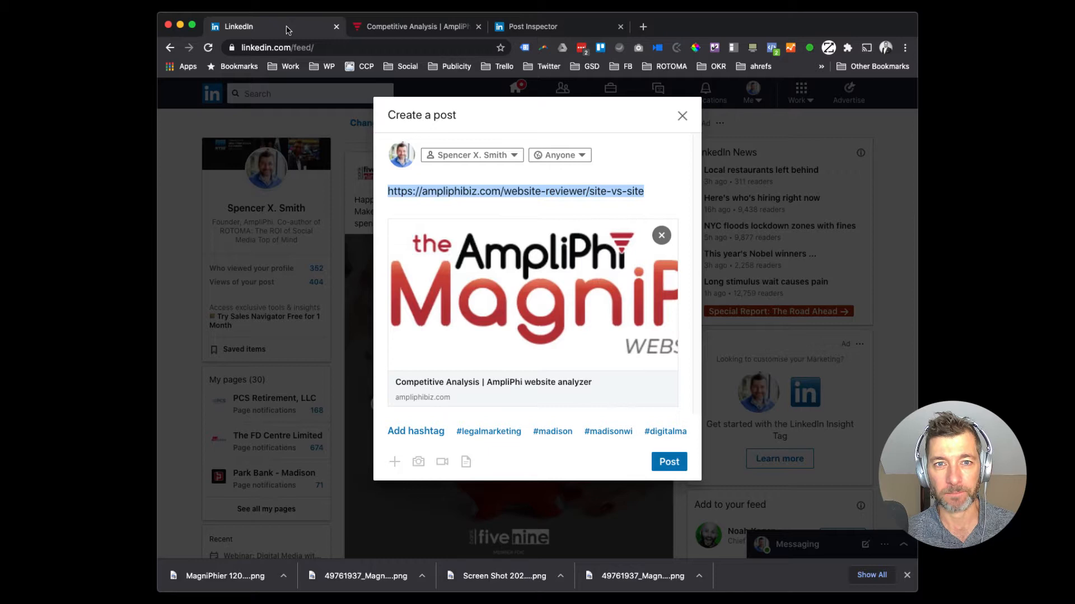
pyautogui.click(533, 26)
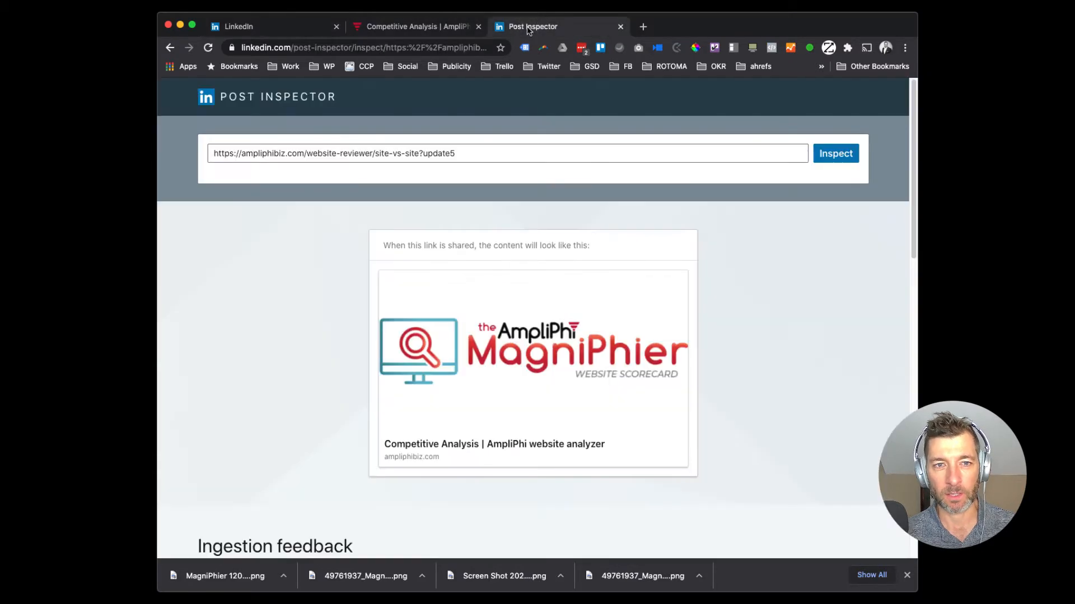
pyautogui.moveTo(484, 142)
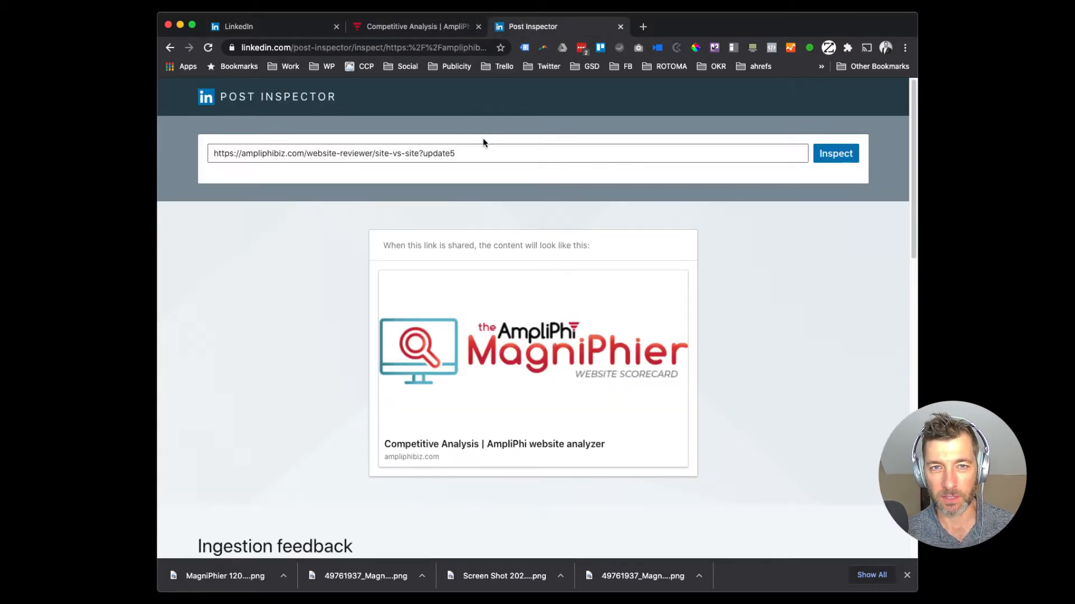
pyautogui.moveTo(611, 334)
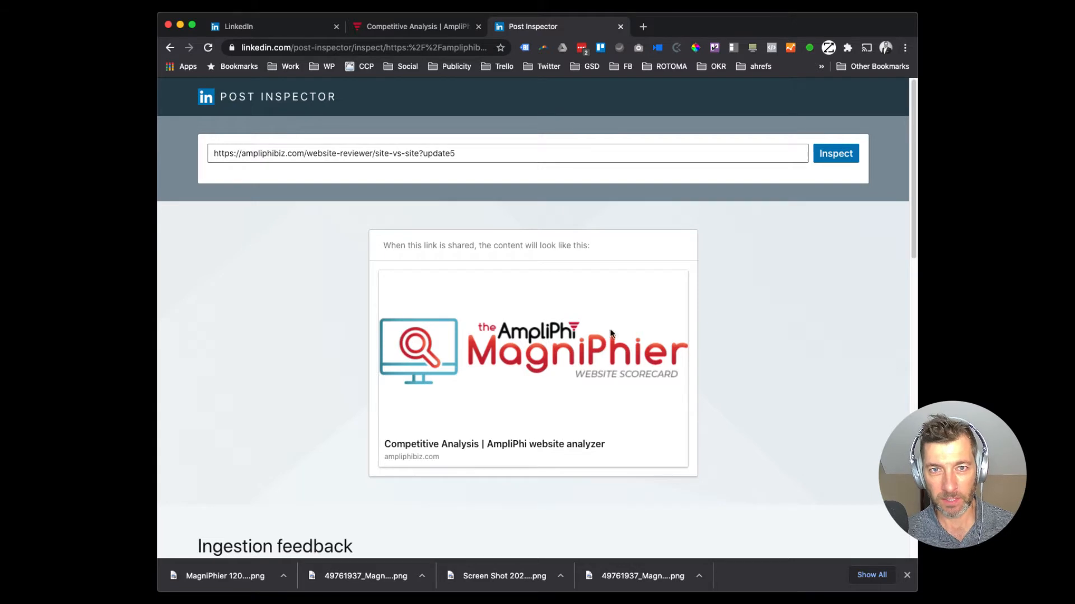
pyautogui.moveTo(526, 401)
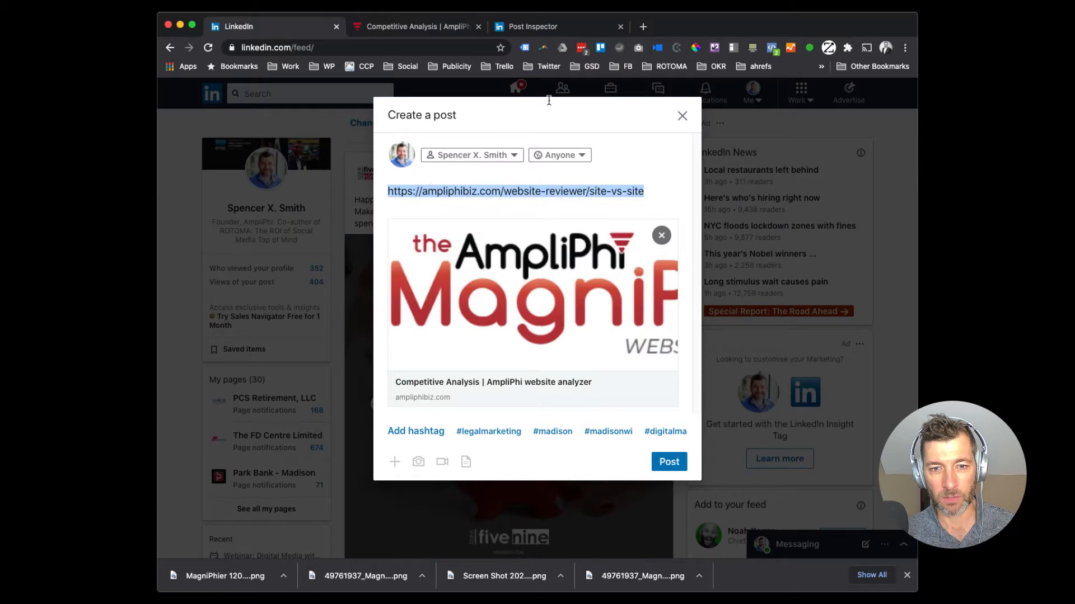
pyautogui.moveTo(549, 54)
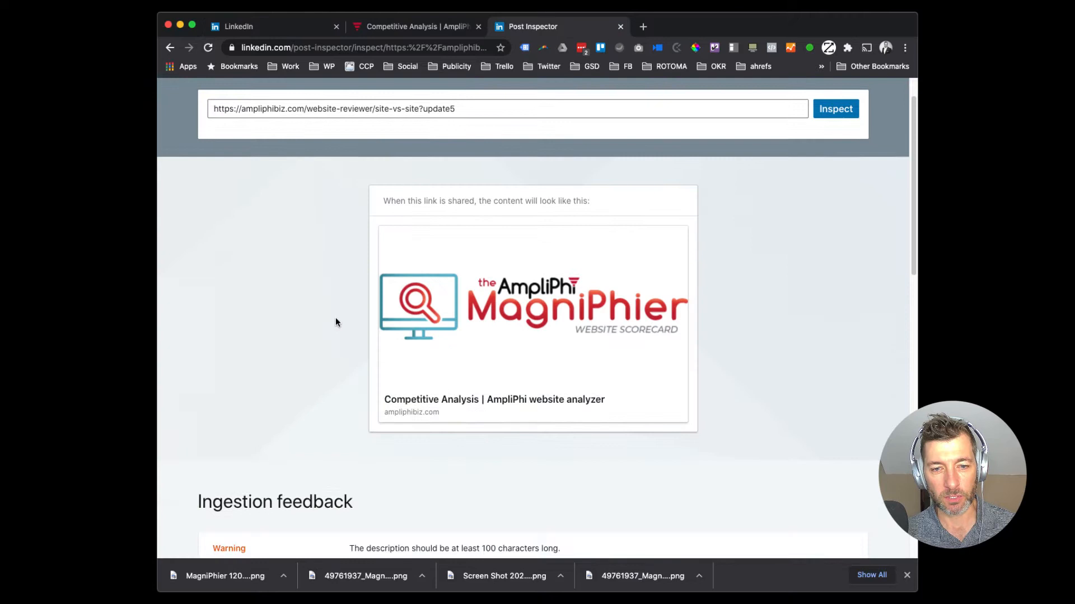
pyautogui.scroll(-3)
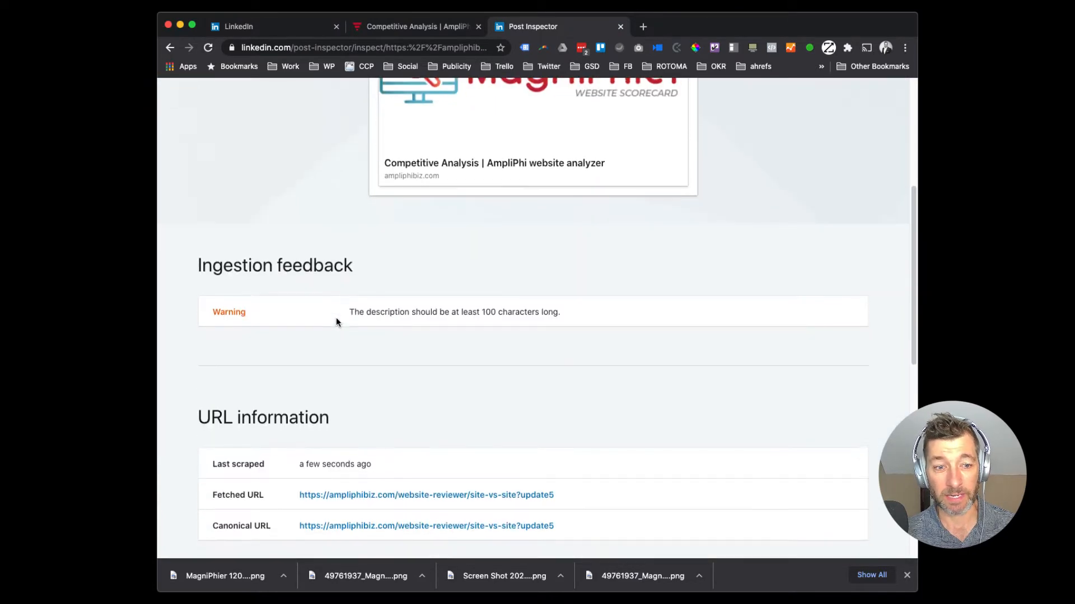
pyautogui.scroll(-3)
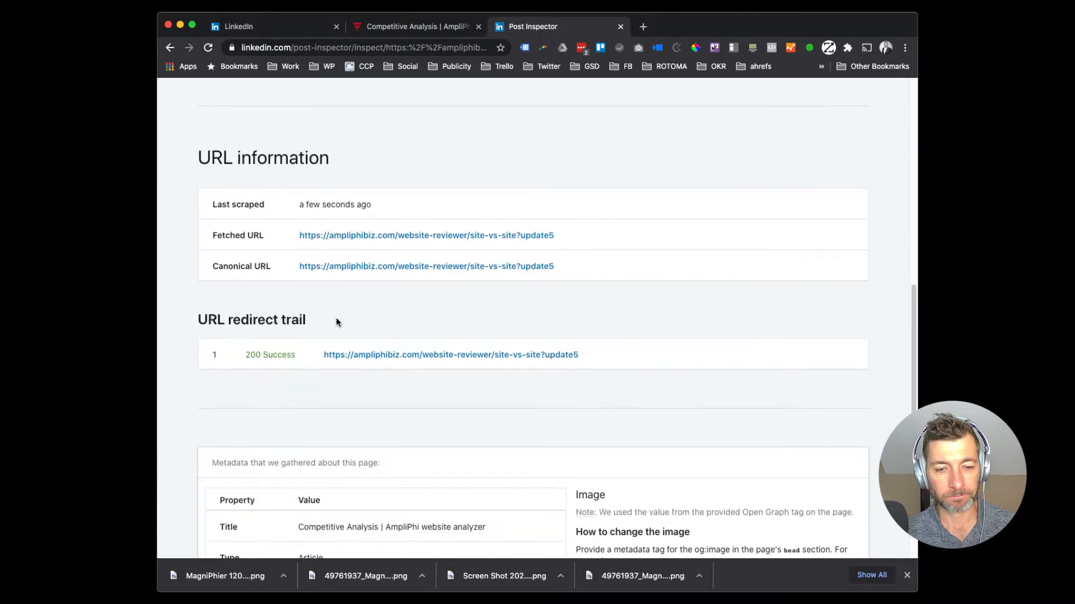
pyautogui.scroll(-3)
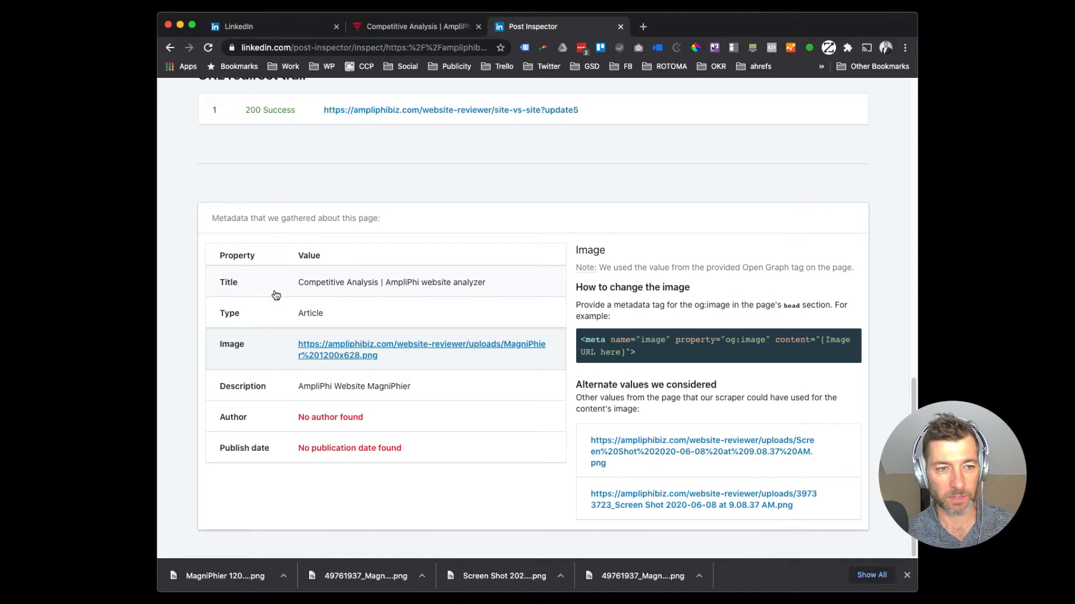
pyautogui.moveTo(414, 371)
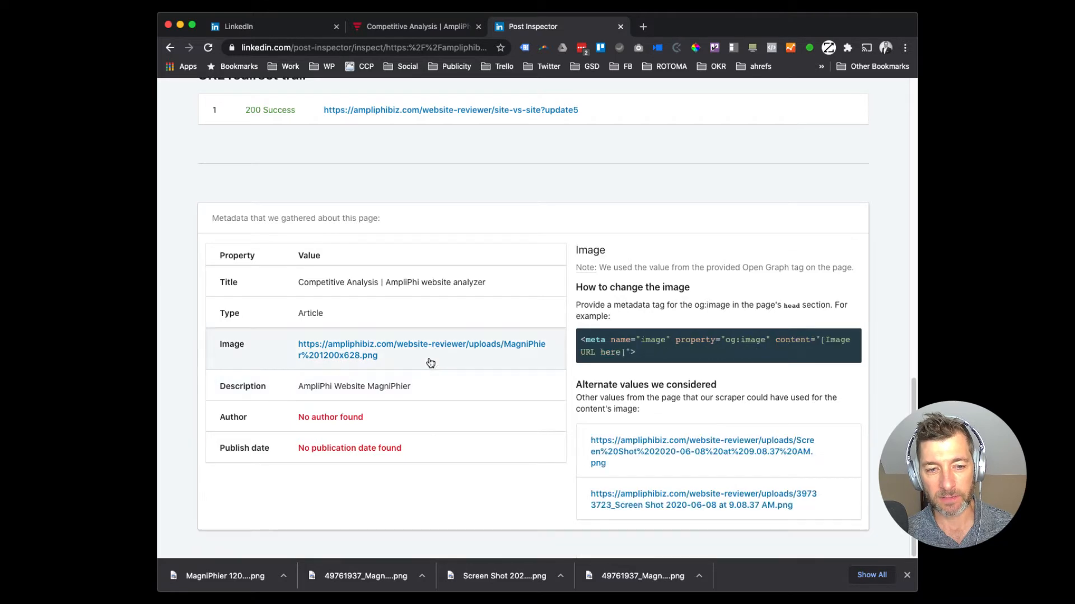
pyautogui.moveTo(429, 349)
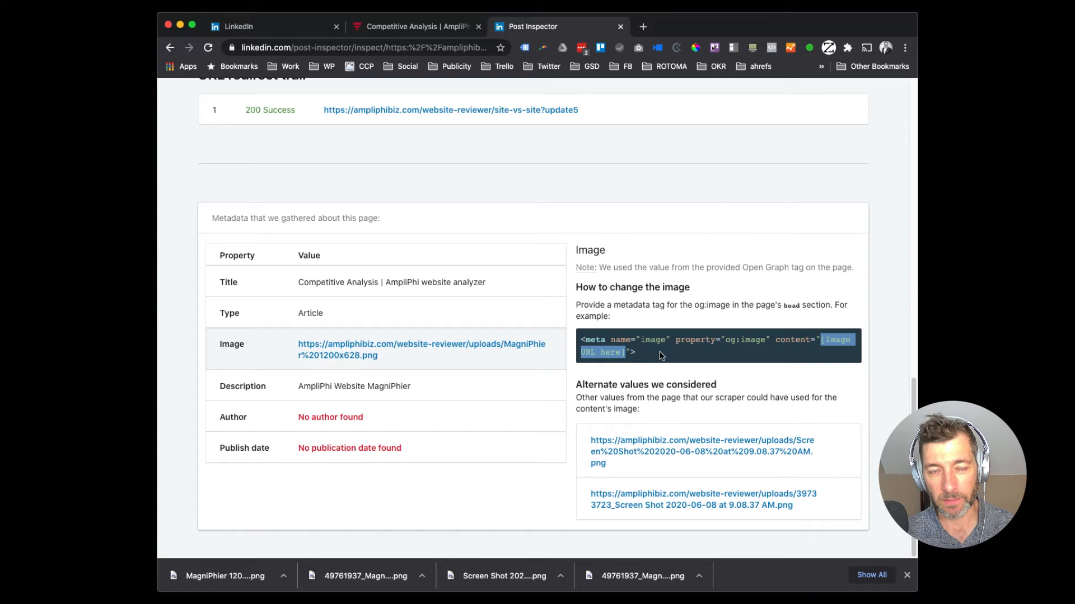
pyautogui.moveTo(502, 382)
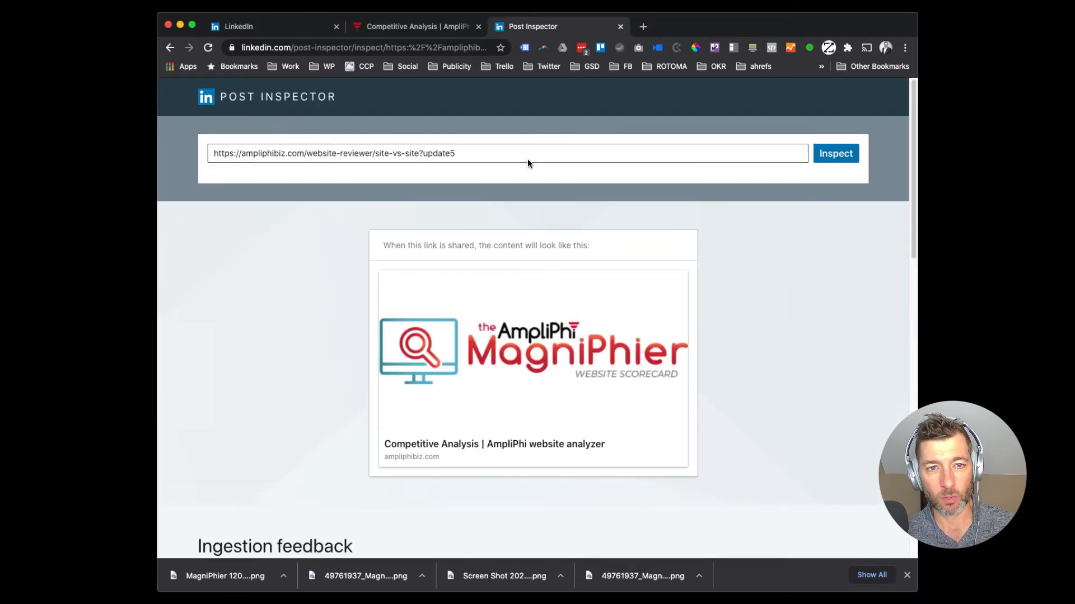
# Change the inspected URL's suffix from update5 to update6 and return toward the LinkedIn tab
pyautogui.press('Backspace')
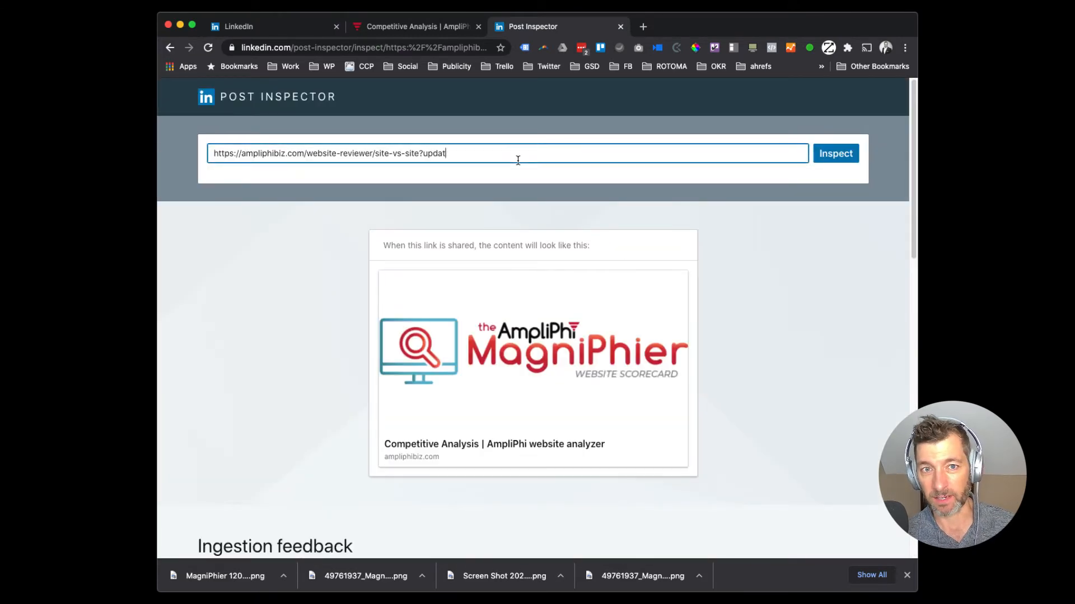
pyautogui.press('Backspace')
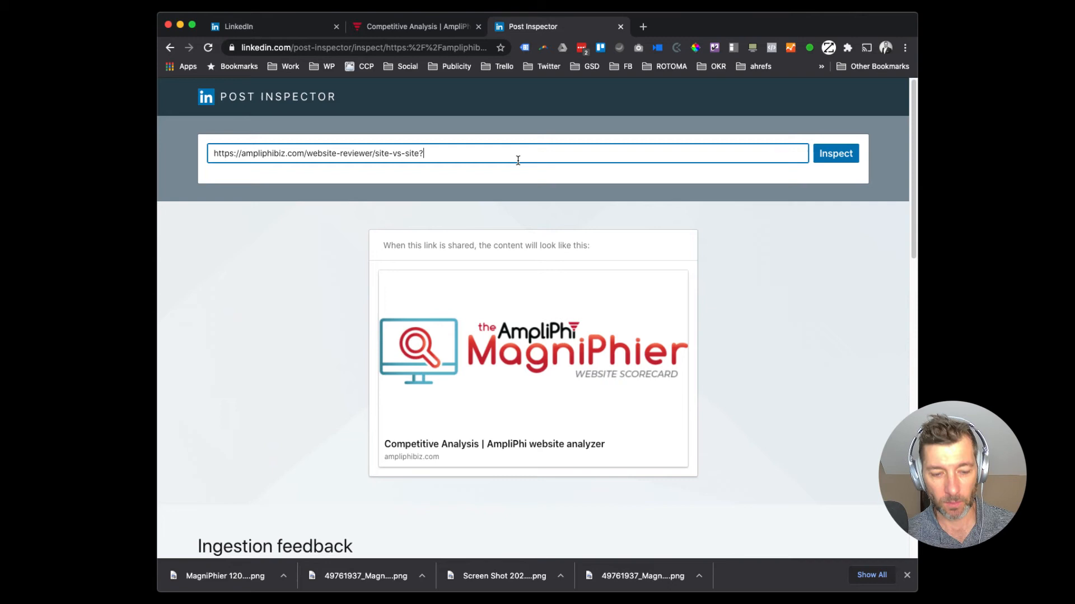
pyautogui.write('update6')
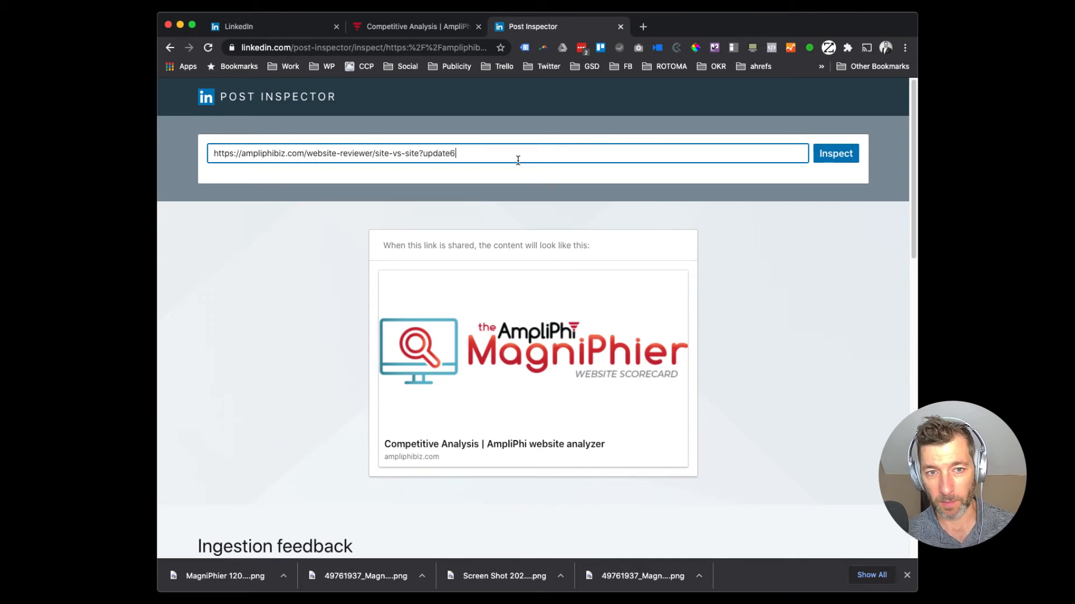
pyautogui.click(835, 154)
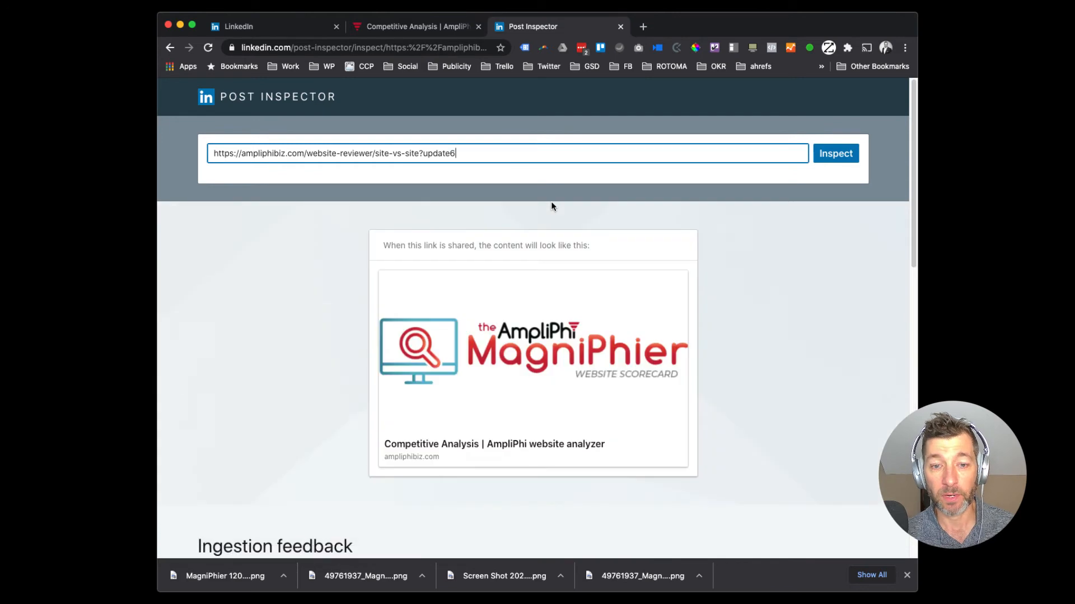
pyautogui.moveTo(464, 208)
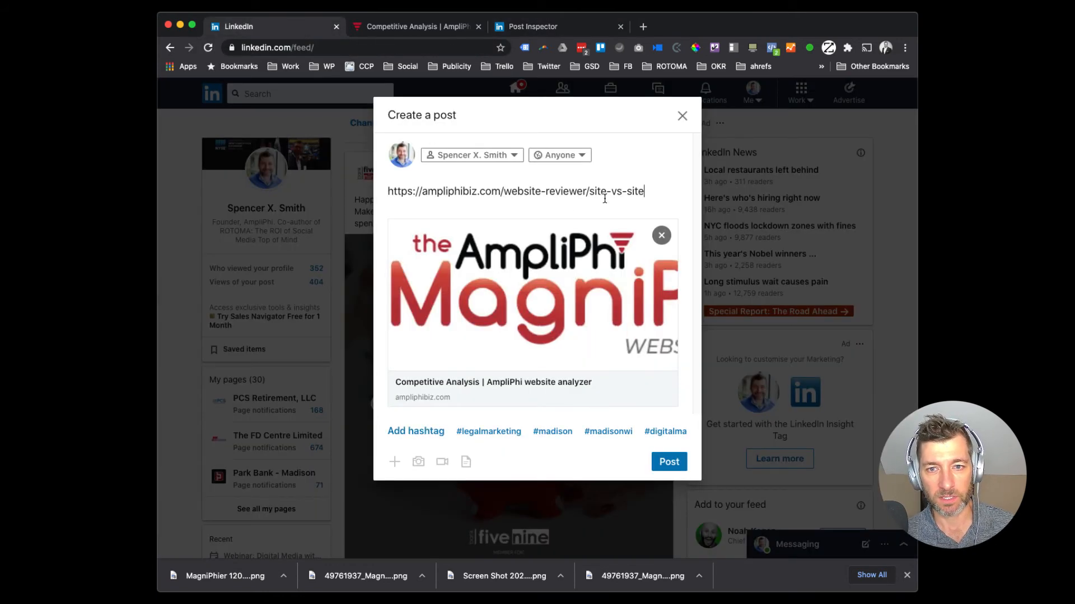
# Append '?update6' to the site-vs-site link in the Create a post box
pyautogui.tripleClick(514, 191)
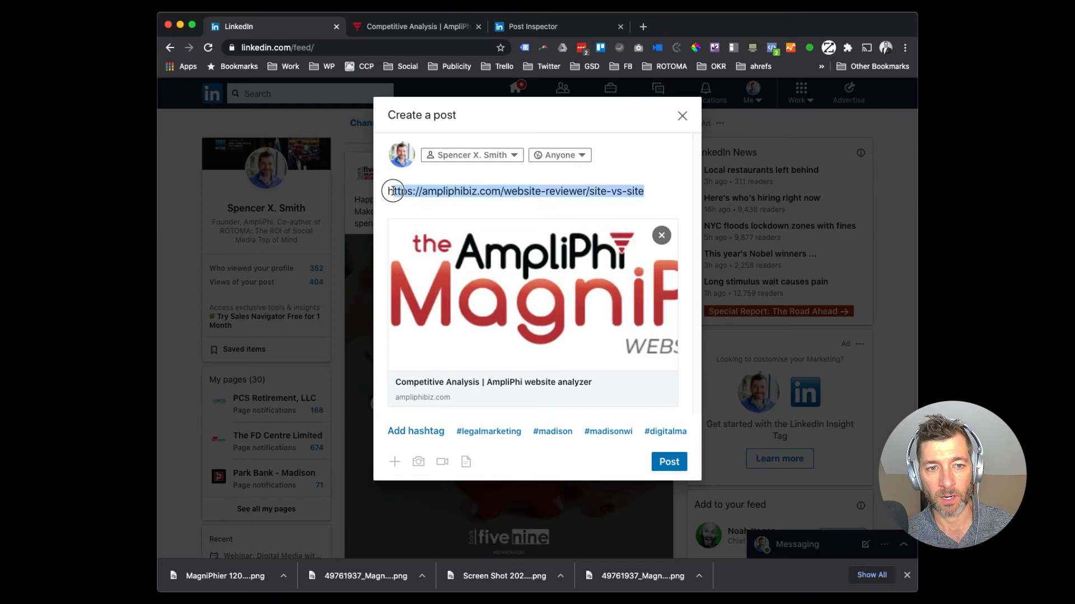
pyautogui.click(661, 235)
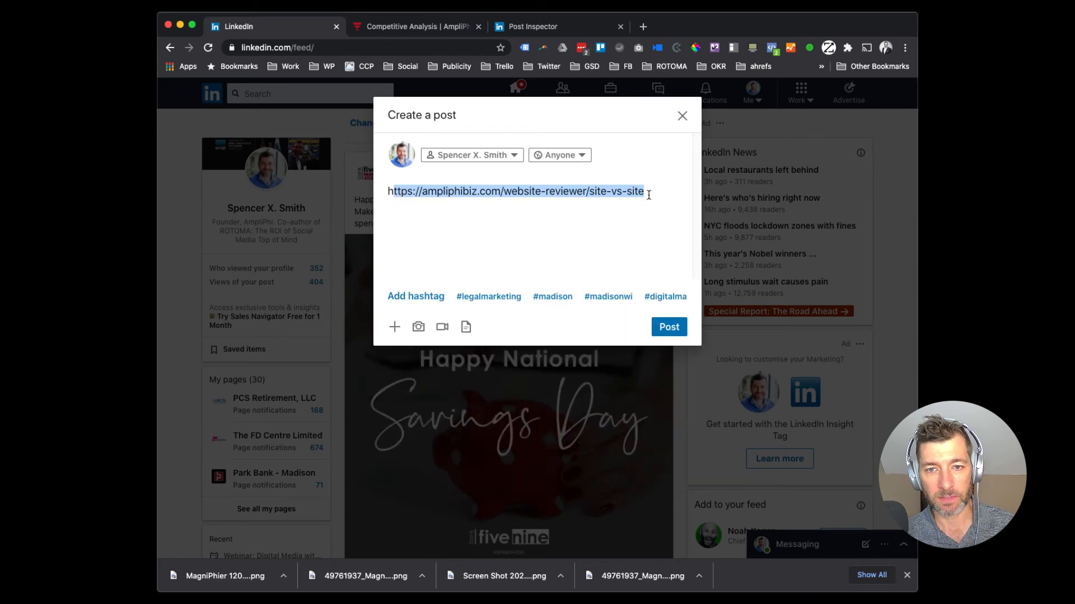
pyautogui.write('?update6')
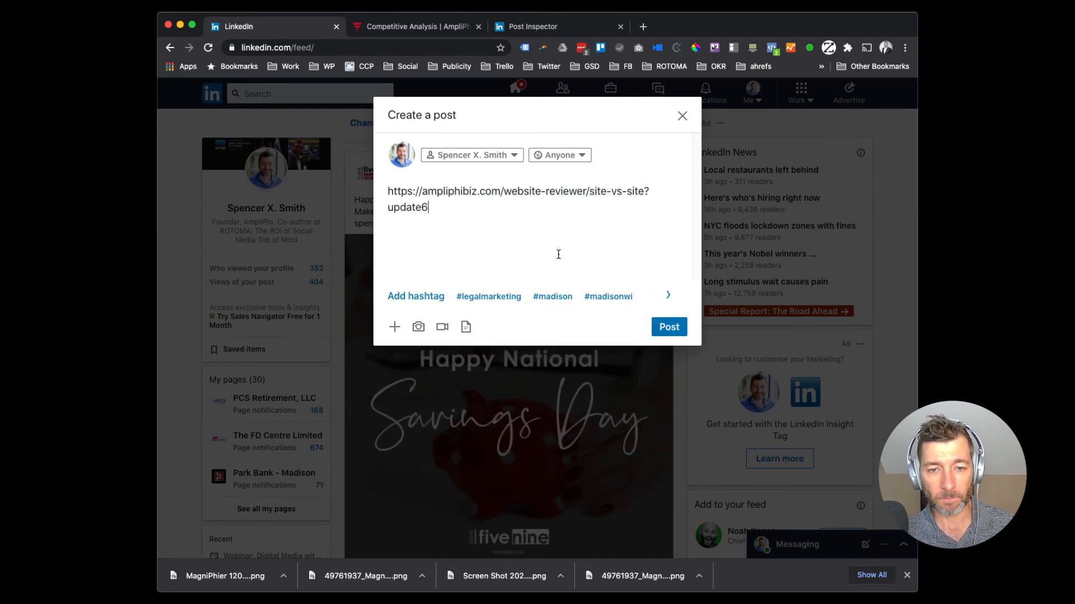